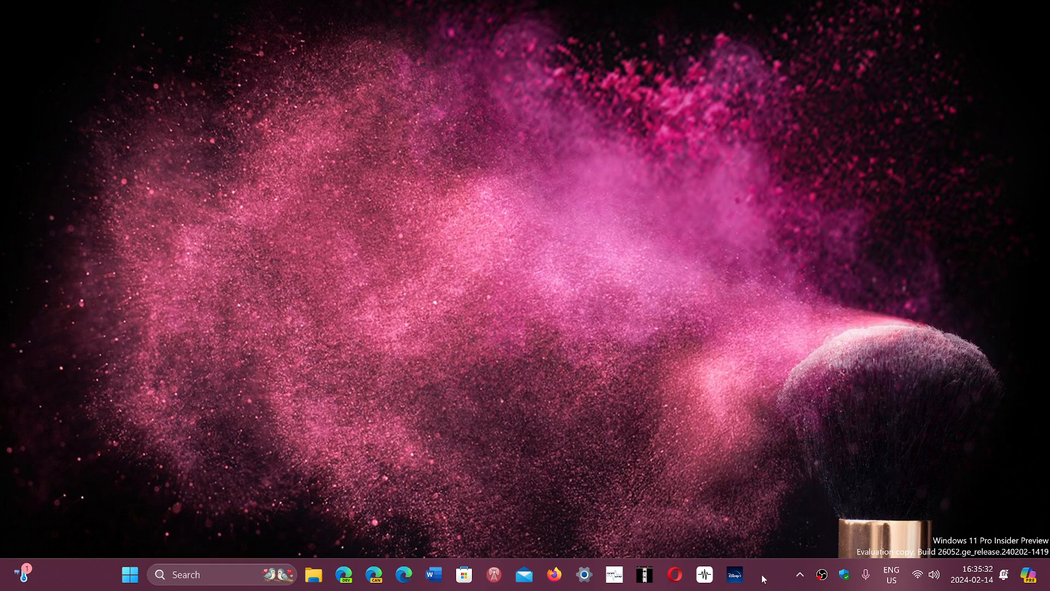
mouse_move(679, 311)
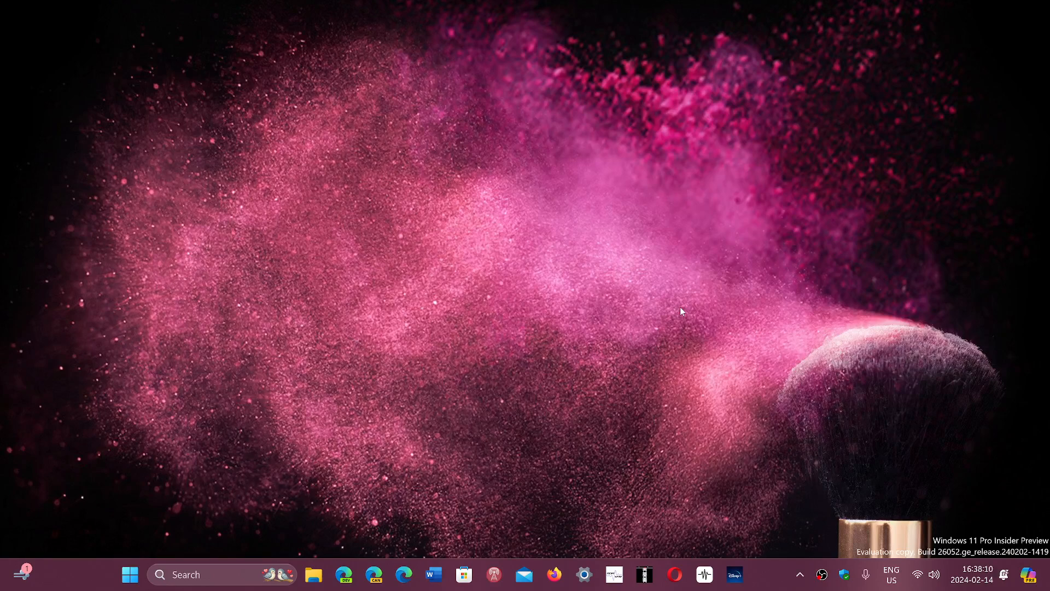
mouse_move(593, 316)
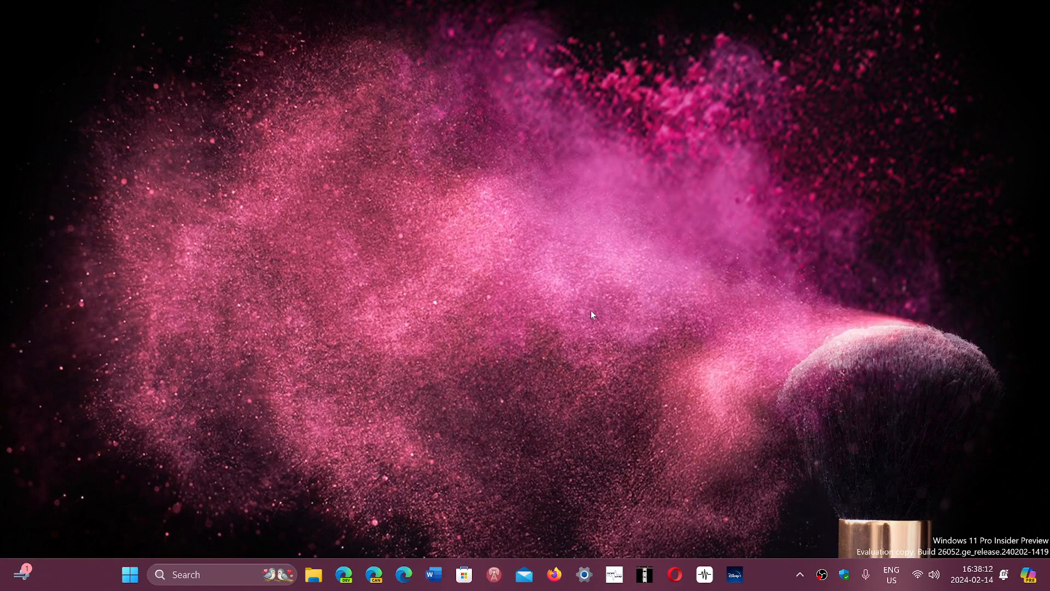
mouse_move(531, 449)
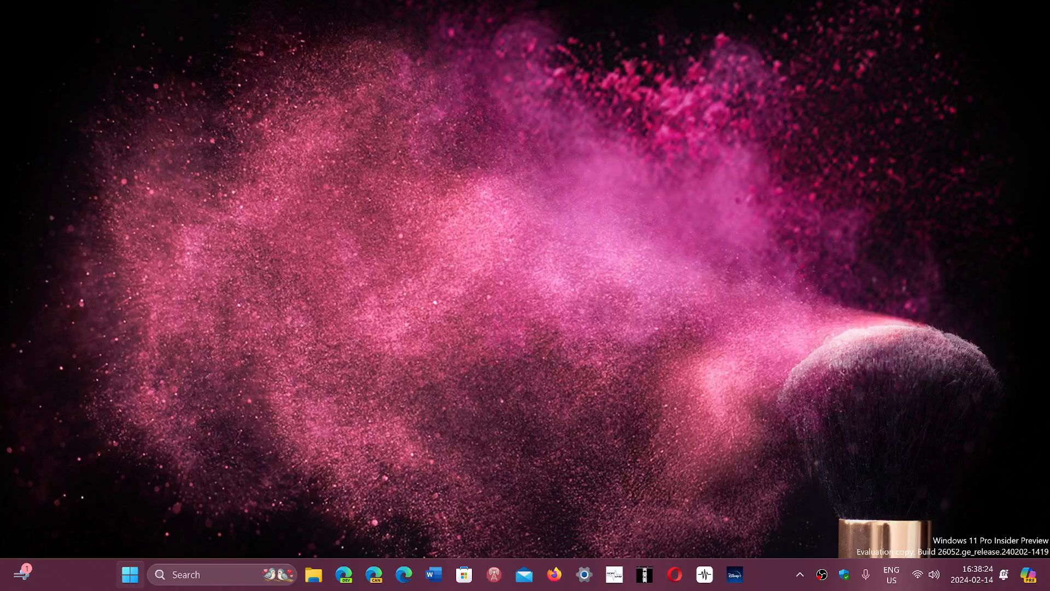
Bring up the Start menu with pinned apps and search from the taskbar
left_click(129, 576)
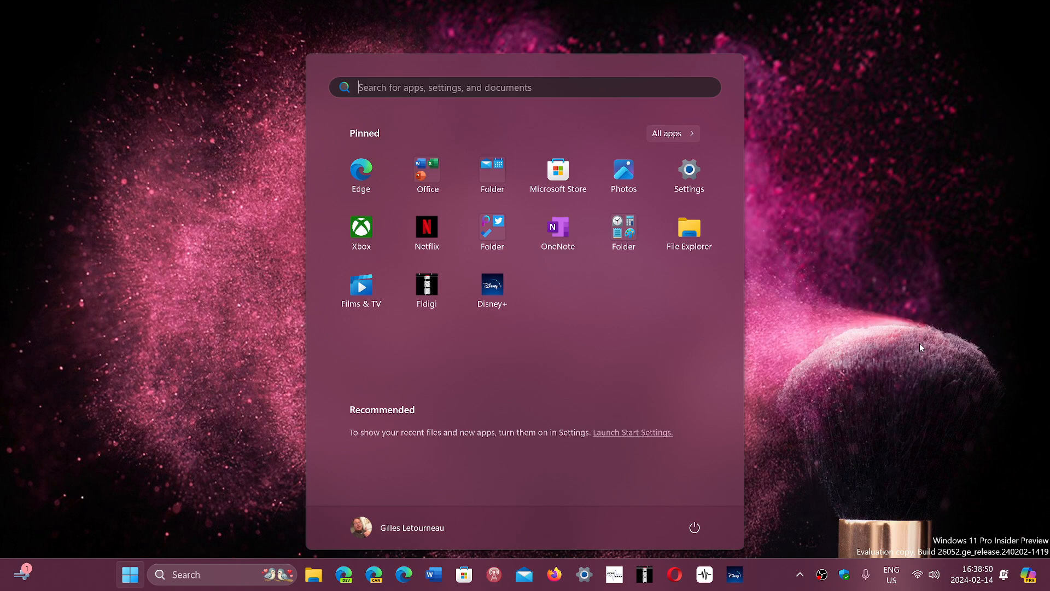
mouse_move(884, 359)
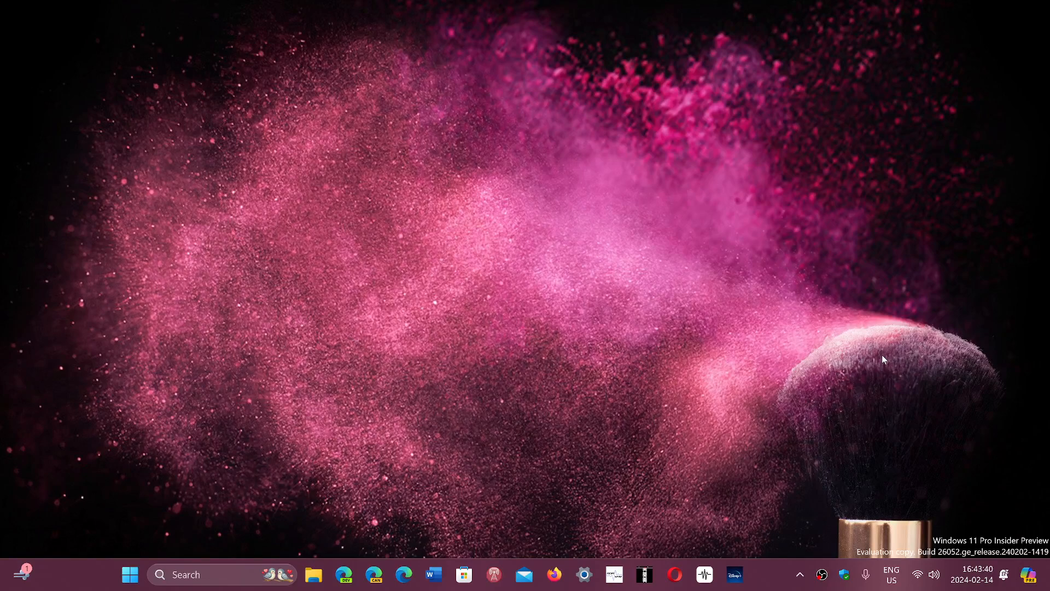
mouse_move(736, 483)
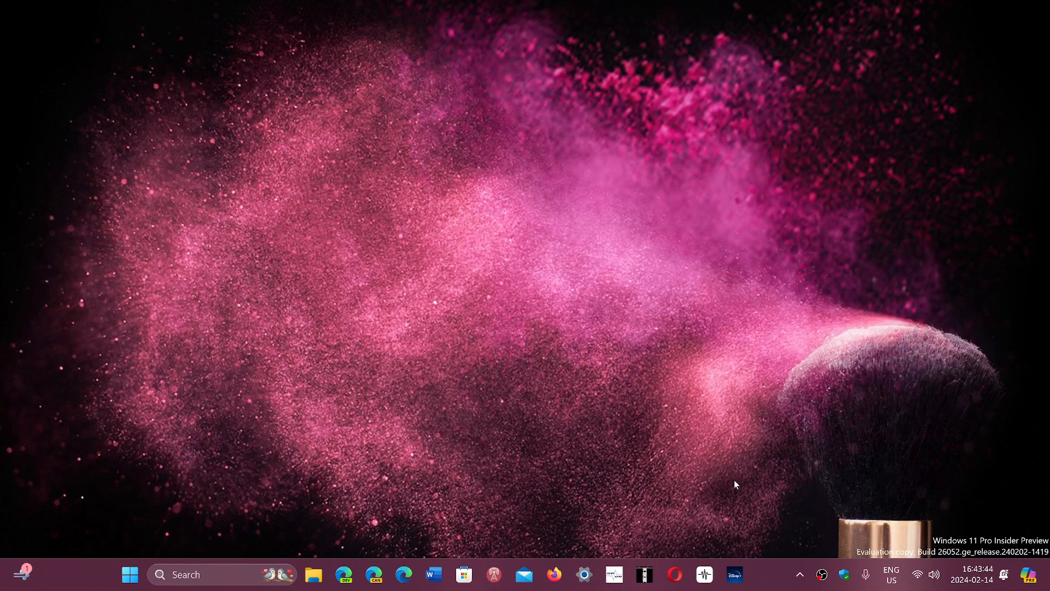
mouse_move(770, 578)
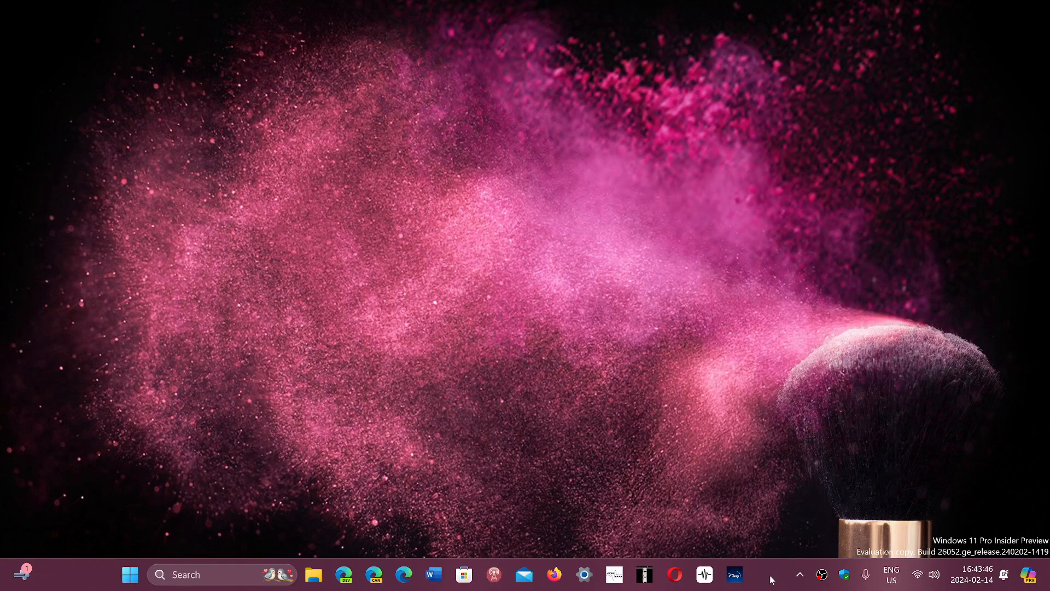